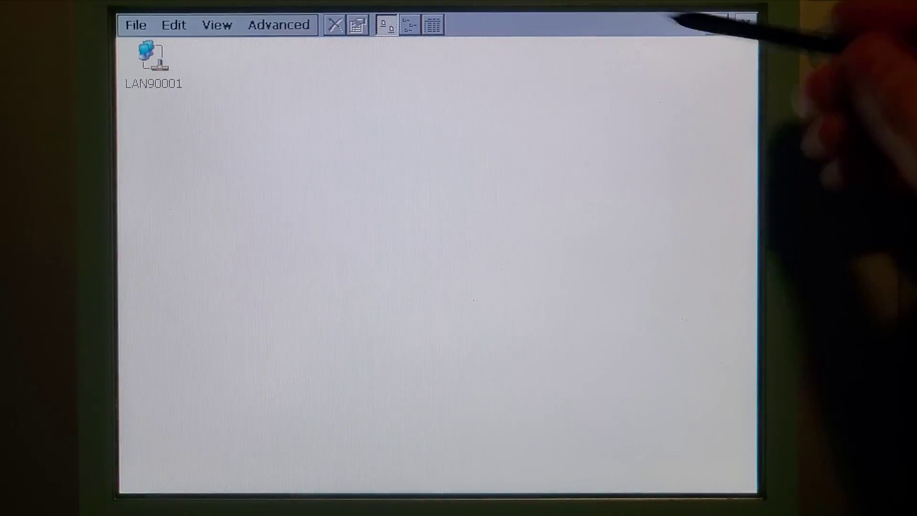
- Give LAN90001 static IP 192.168.0.20, subnet mask 255.255.254.0 and an empty default gateway
double_click(151, 57)
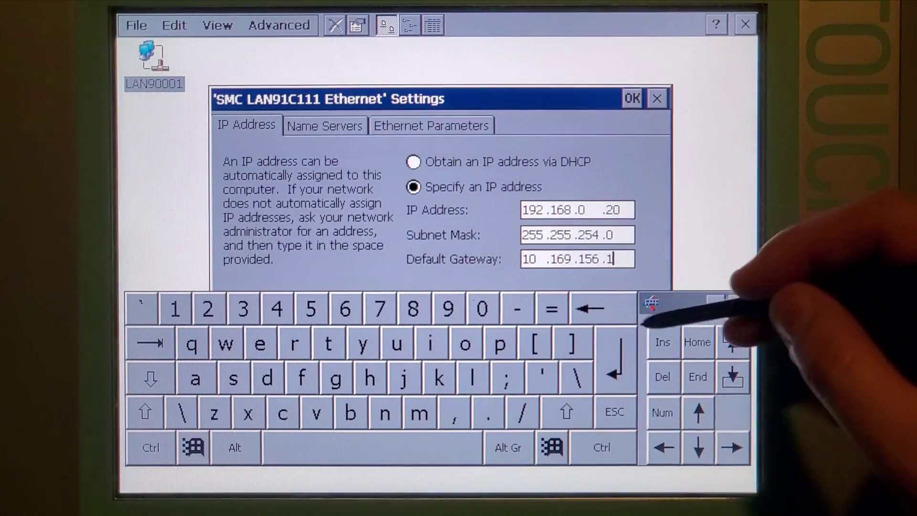
left_click(589, 308)
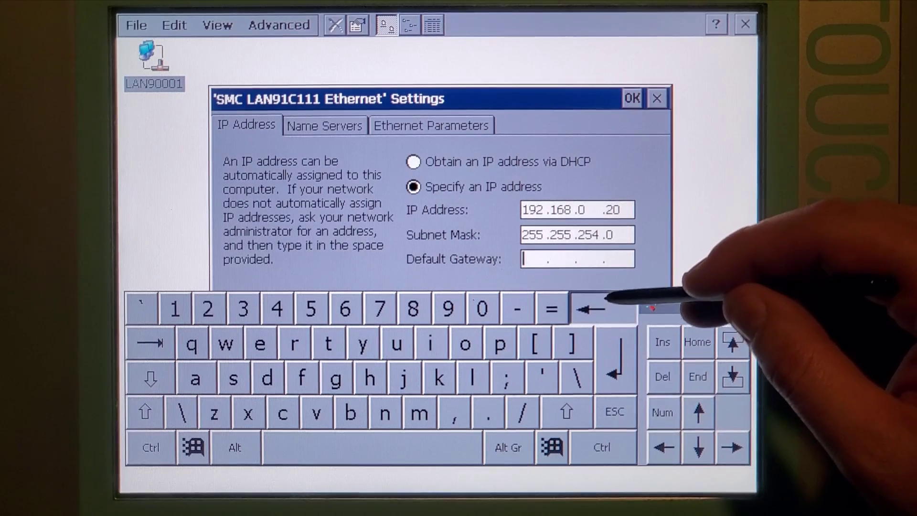
left_click(633, 99)
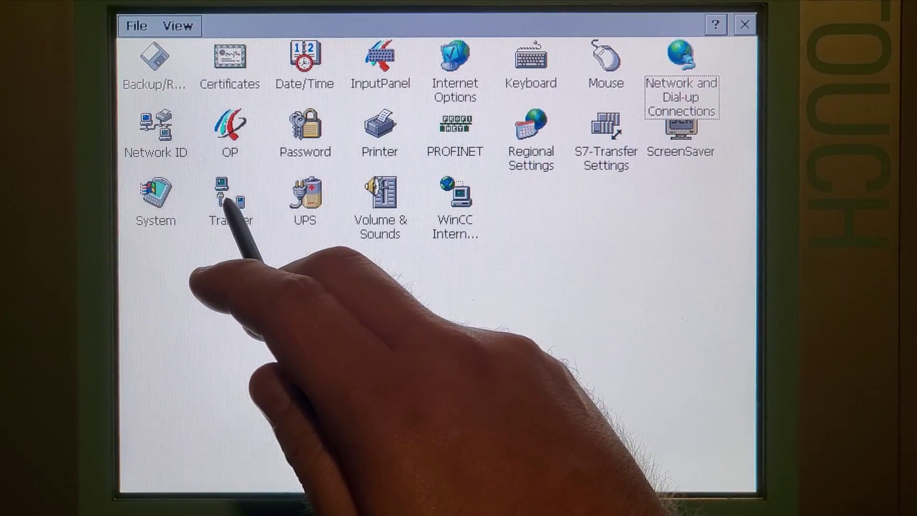
- Set transfer Channel 2 to ETHERNET in the Transfer settings
double_click(228, 197)
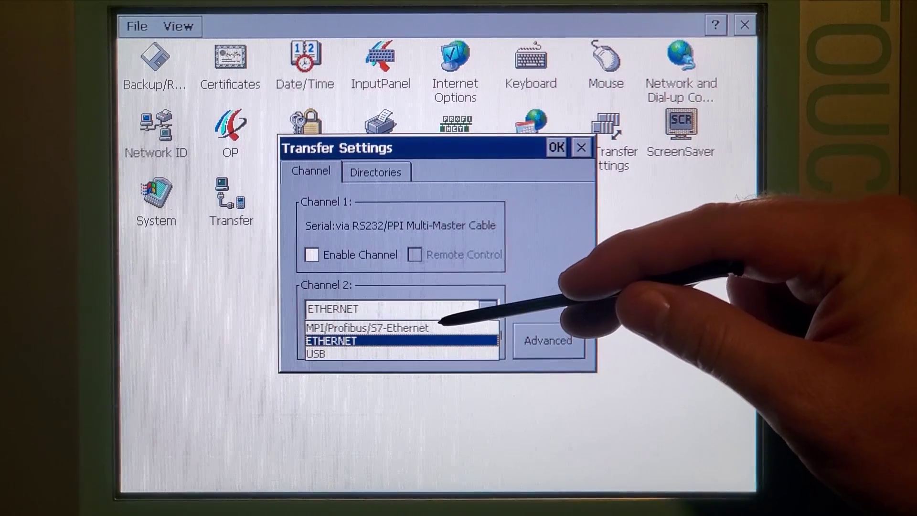
left_click(368, 327)
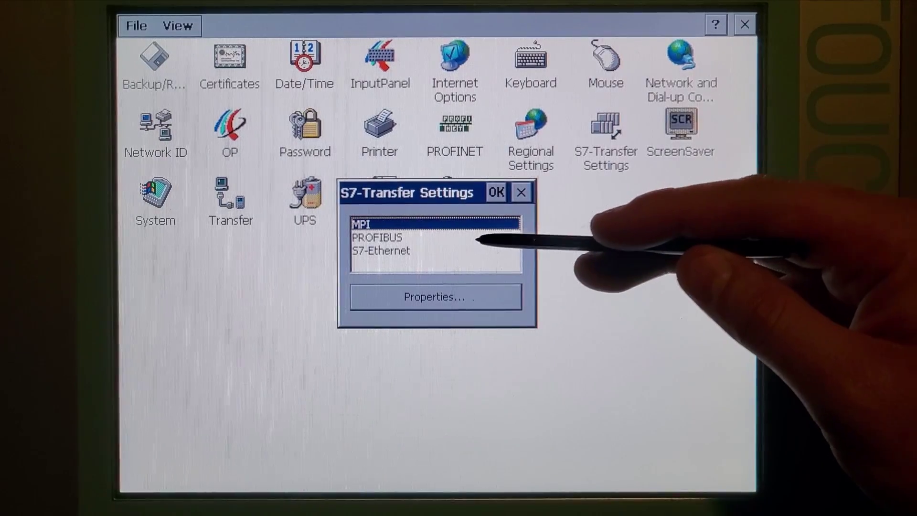
- Select S7-Ethernet as the S7 transfer interface and confirm
left_click(380, 249)
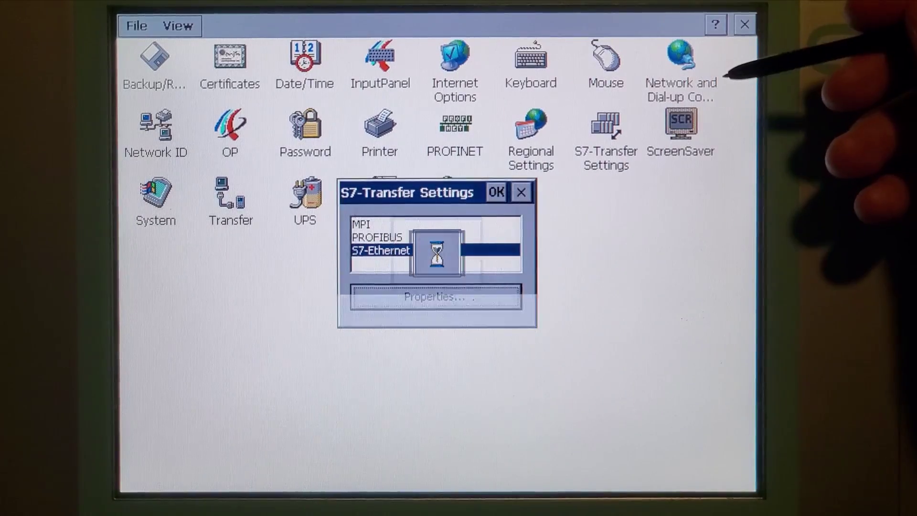
left_click(497, 204)
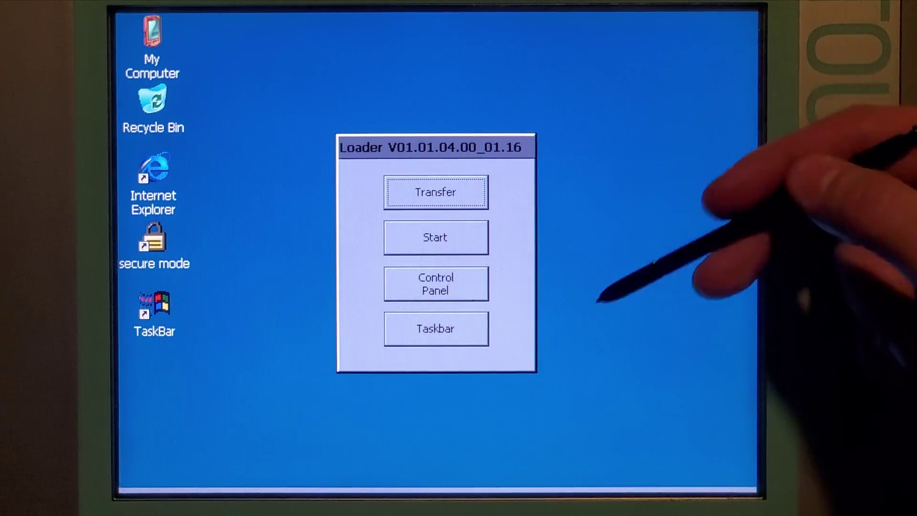
- Start Transfer mode so the panel waits for the host connection
left_click(436, 193)
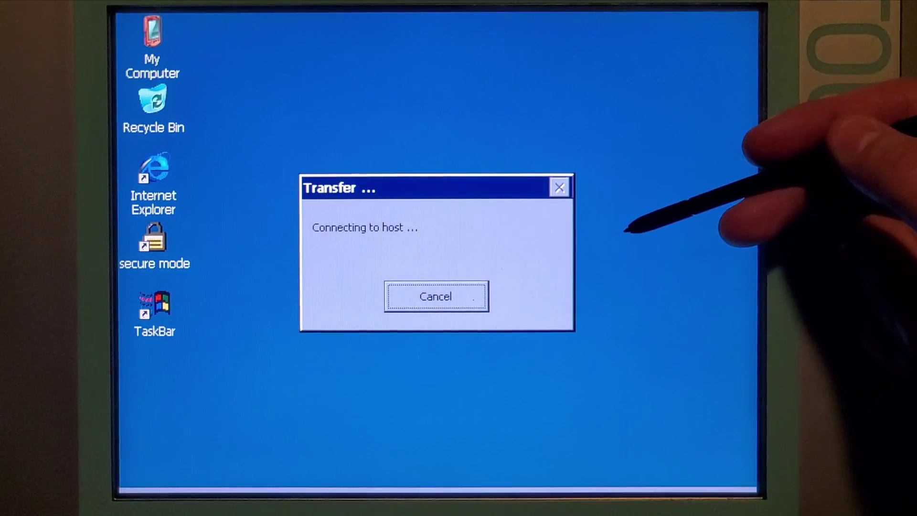